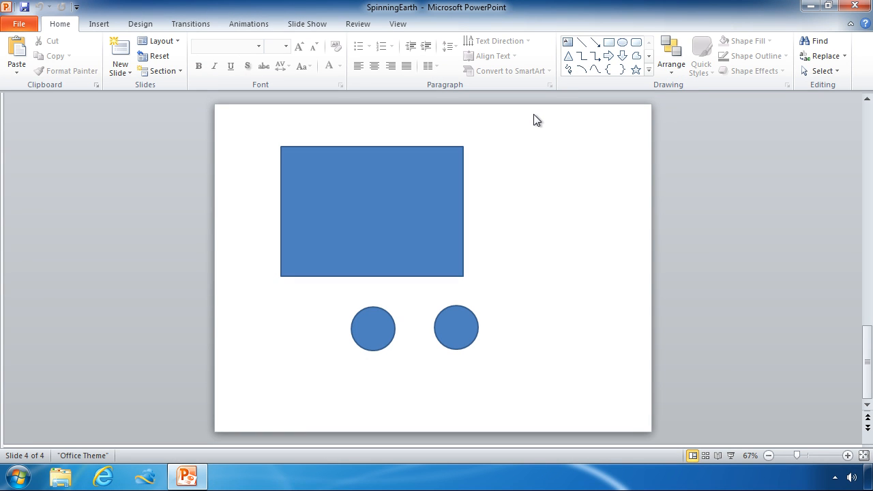
mouse_move(510, 126)
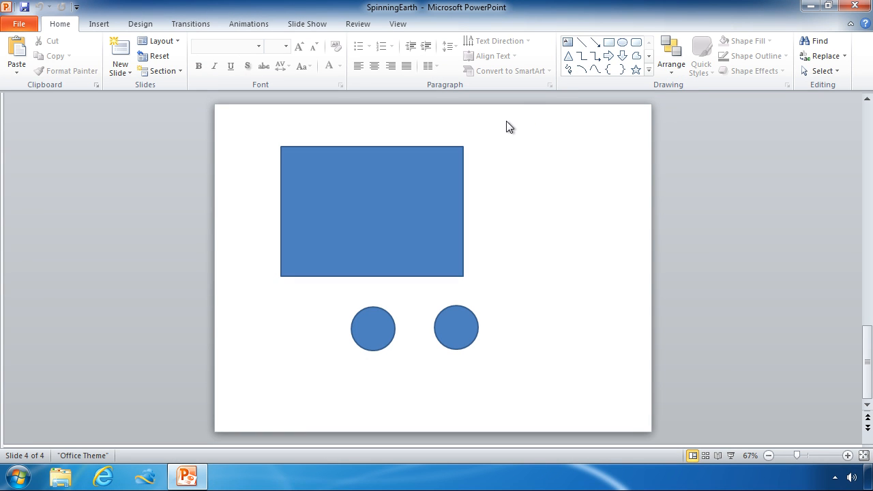
mouse_move(488, 132)
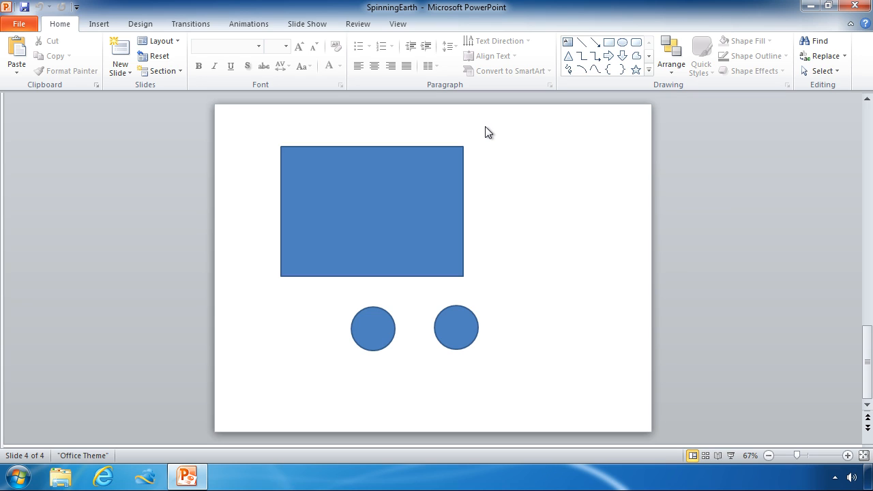
mouse_move(485, 133)
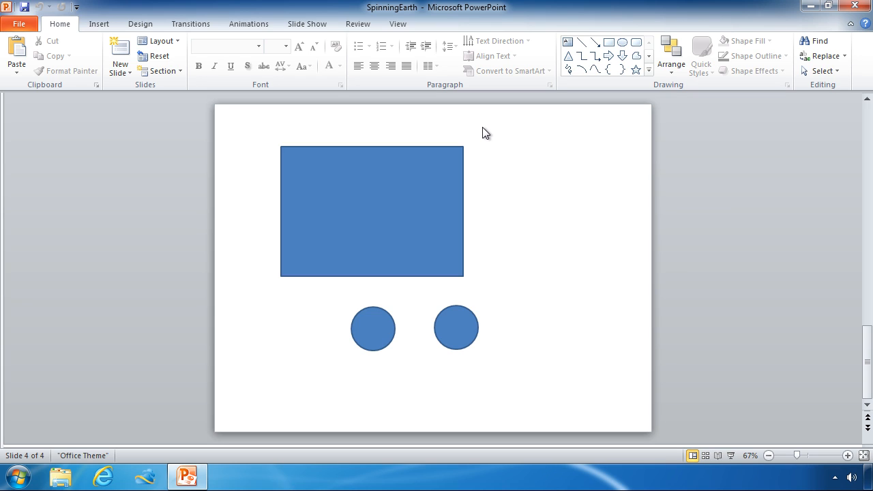
mouse_move(479, 133)
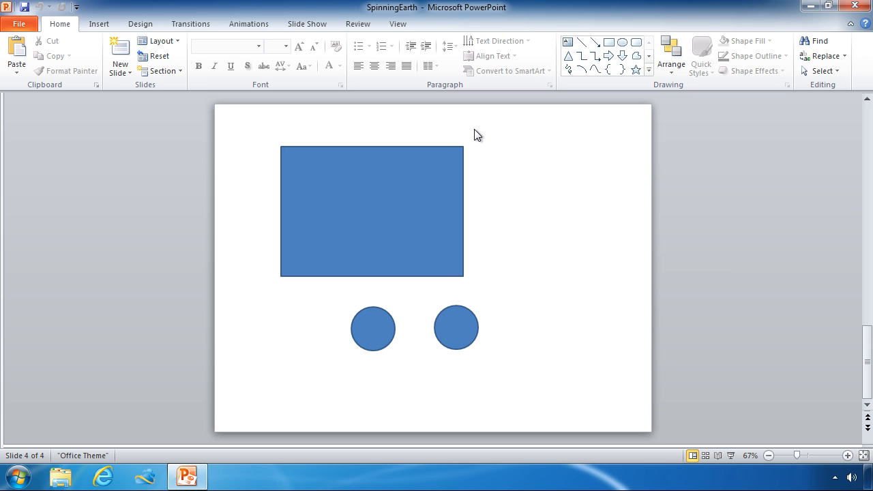
mouse_move(469, 135)
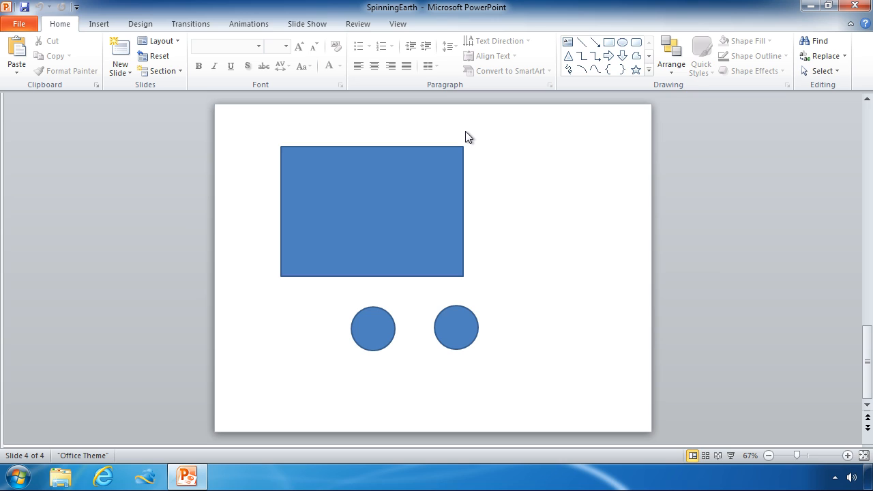
mouse_move(467, 137)
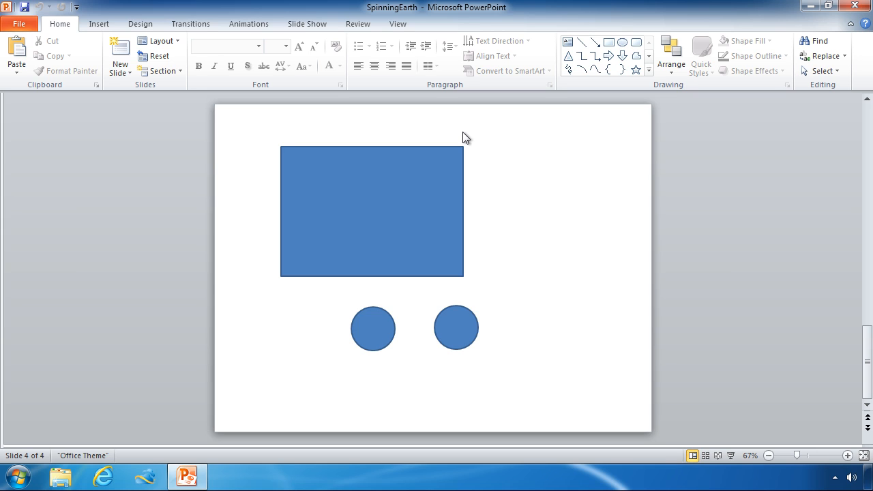
- Open Format Shape for the blue rectangle and switch its fill to Picture or texture fill
left_click(372, 211)
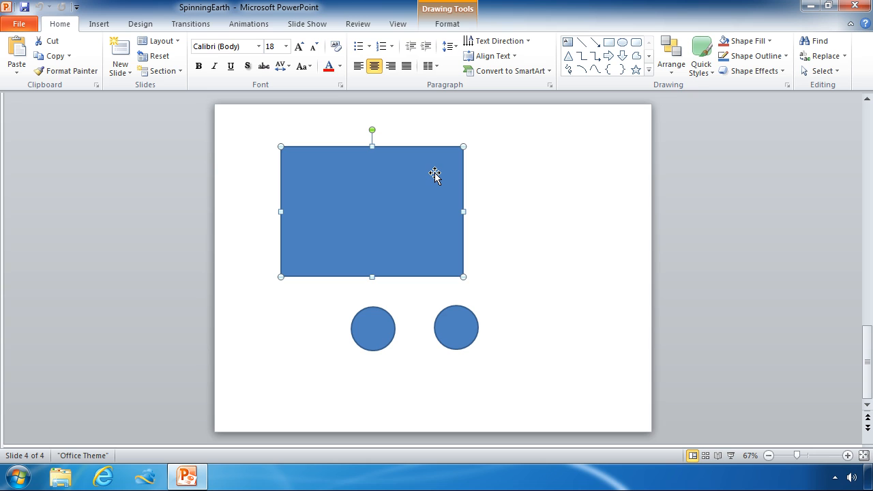
mouse_move(410, 173)
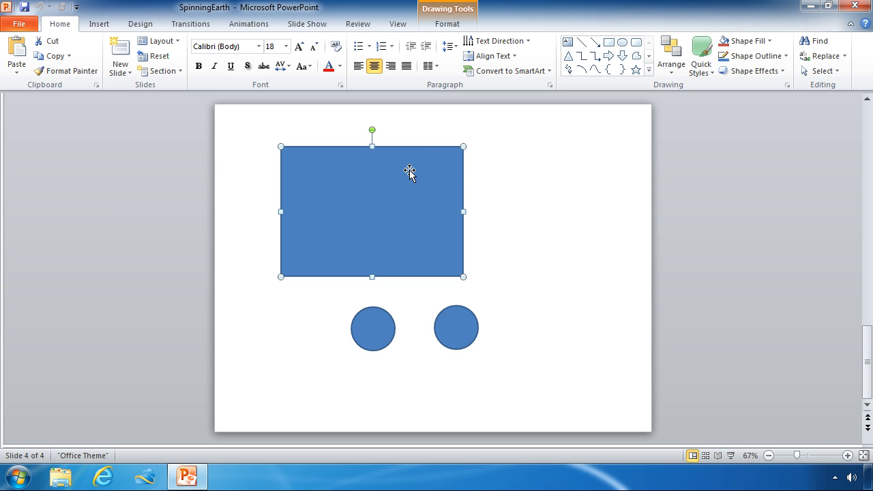
right_click(409, 170)
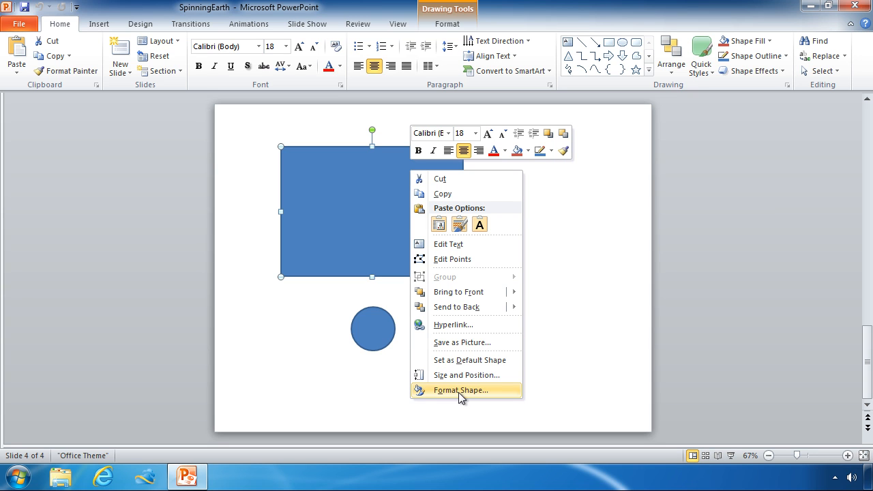
left_click(461, 389)
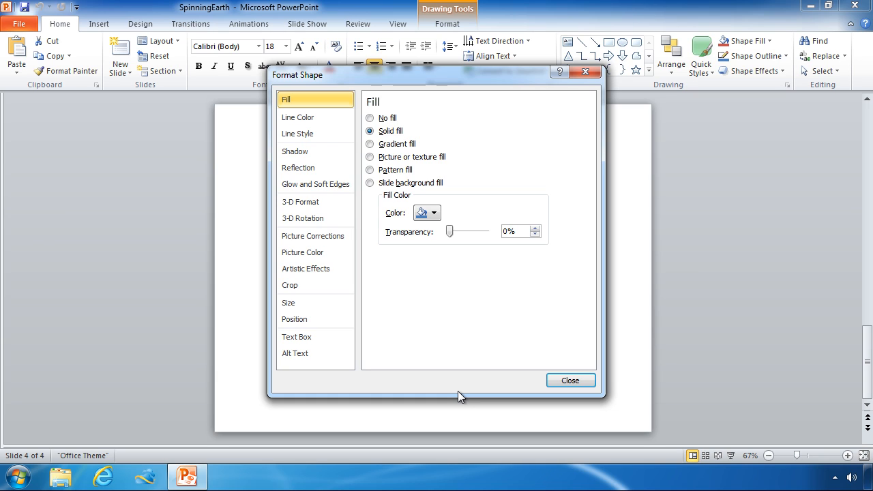
mouse_move(465, 315)
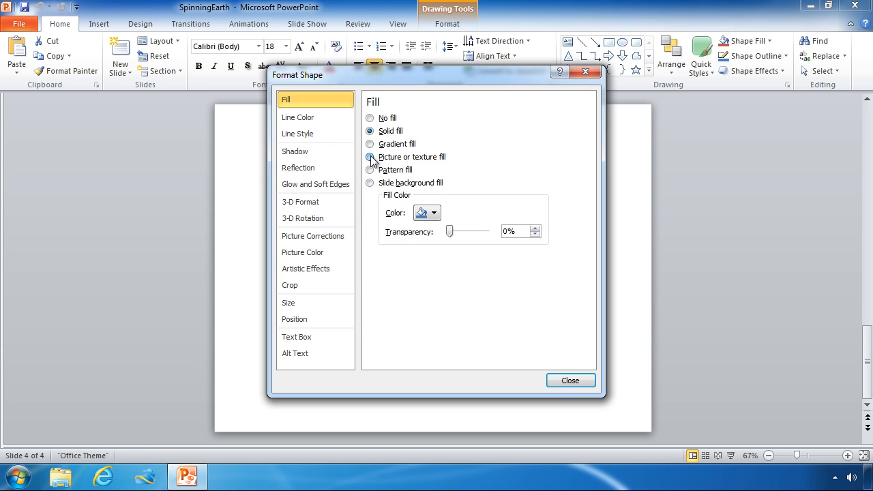
left_click(371, 157)
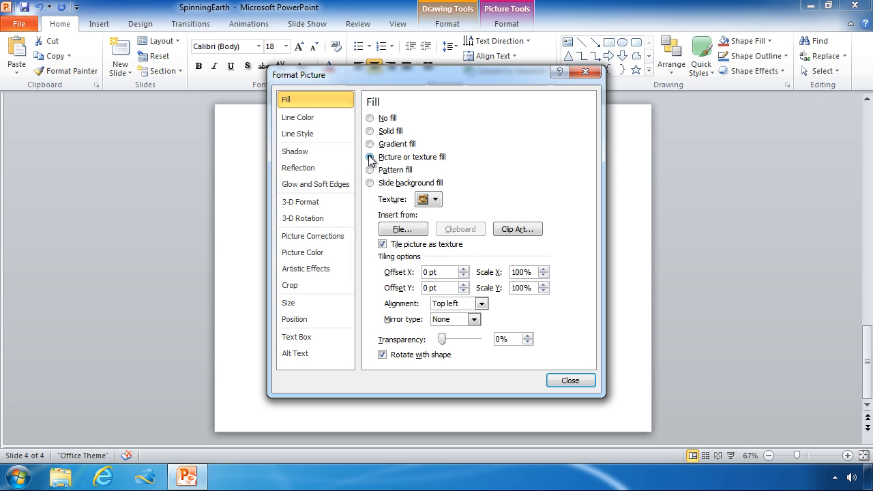
- Insert the black starry-night image from Downloads as the rectangle's fill, then close the dialog
left_click(370, 156)
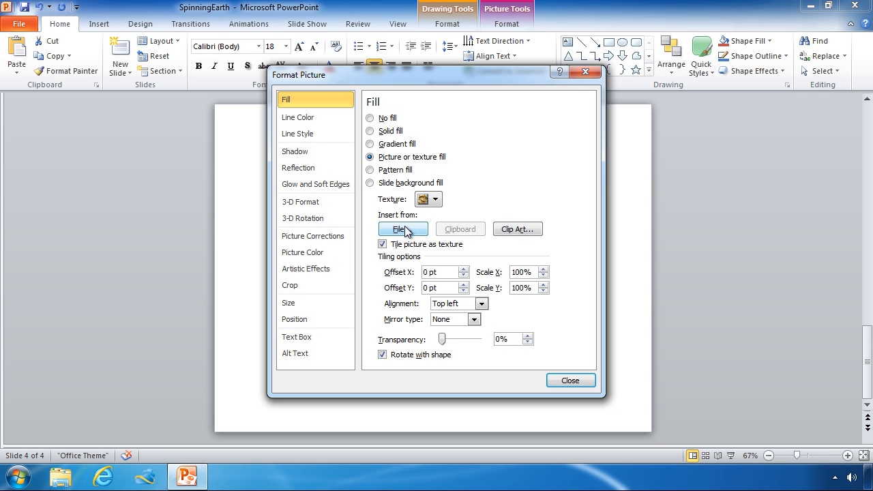
left_click(402, 229)
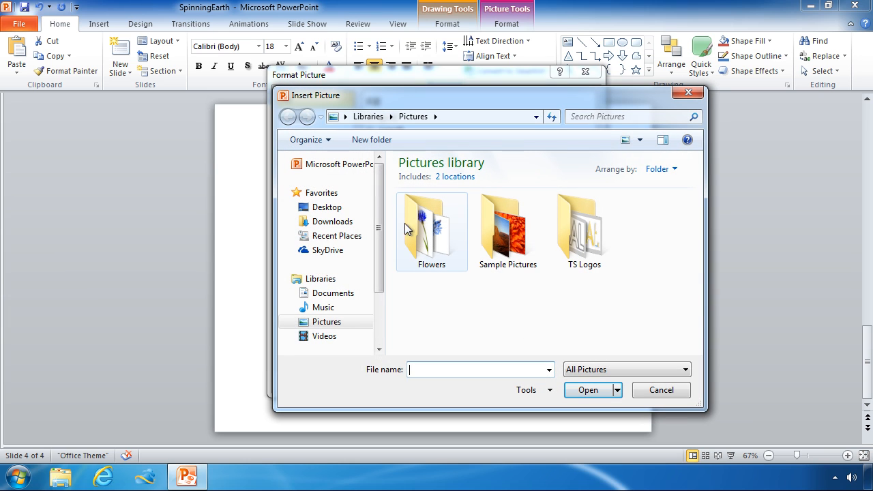
left_click(333, 221)
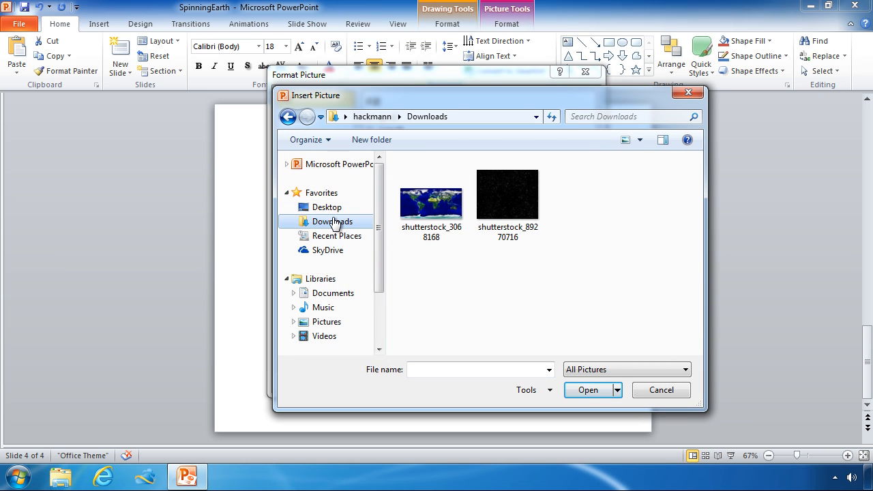
left_click(507, 195)
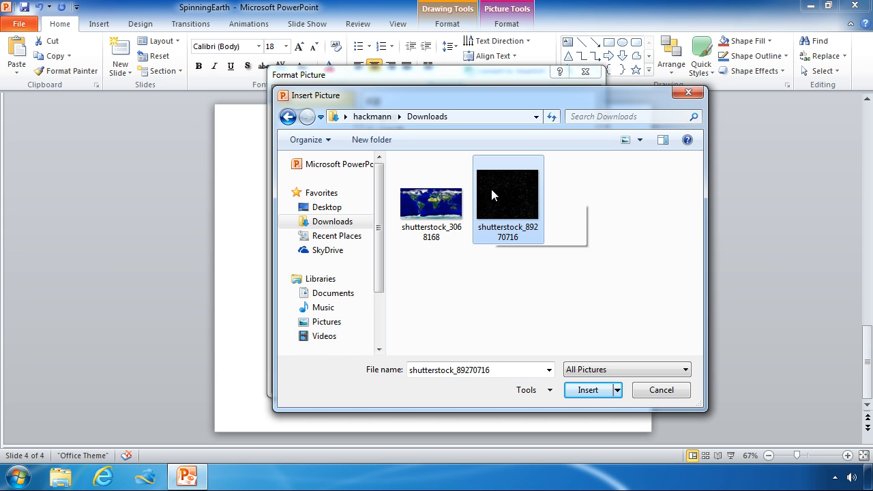
left_click(587, 390)
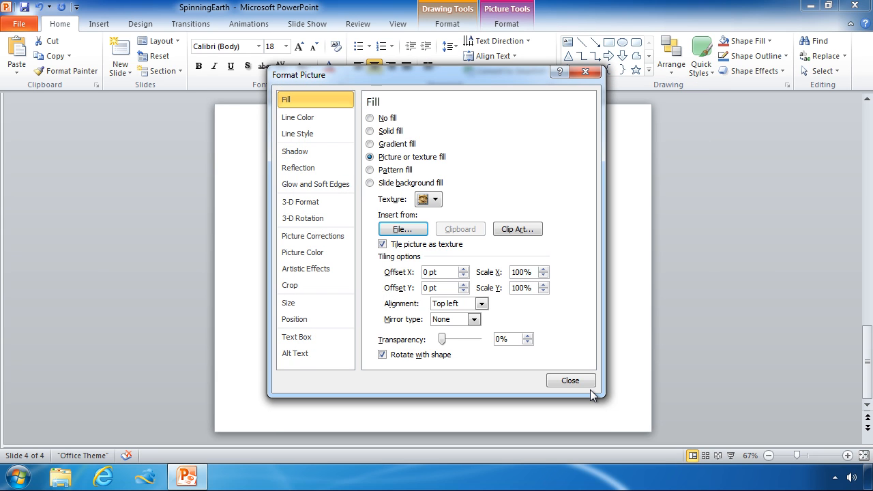
left_click(571, 380)
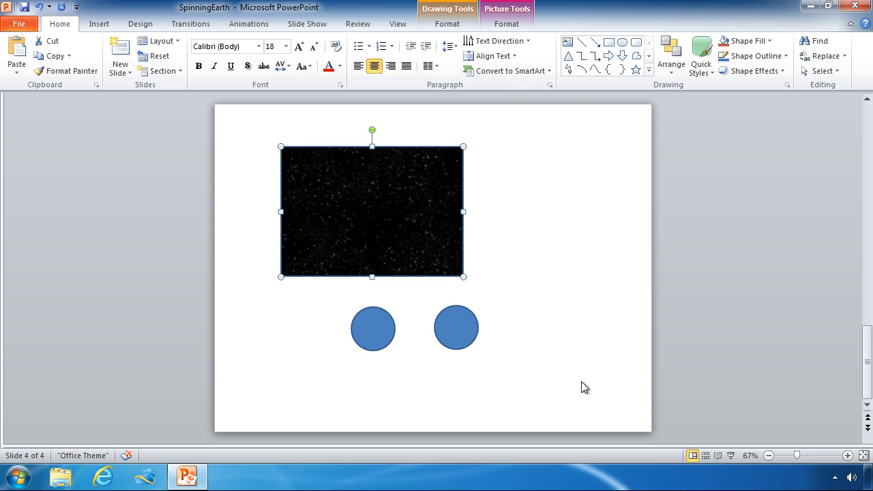
mouse_move(380, 214)
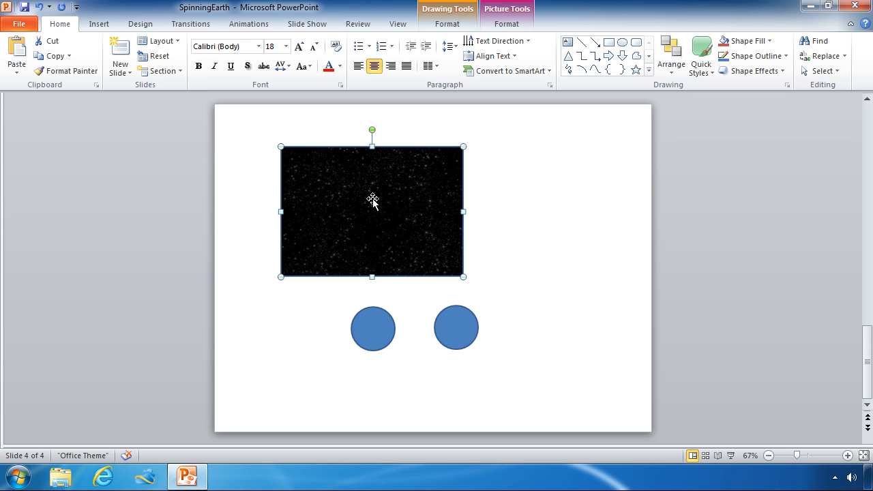
- Drag the starry rectangle to the slide's top-left corner
left_click_drag(373, 198, 313, 156)
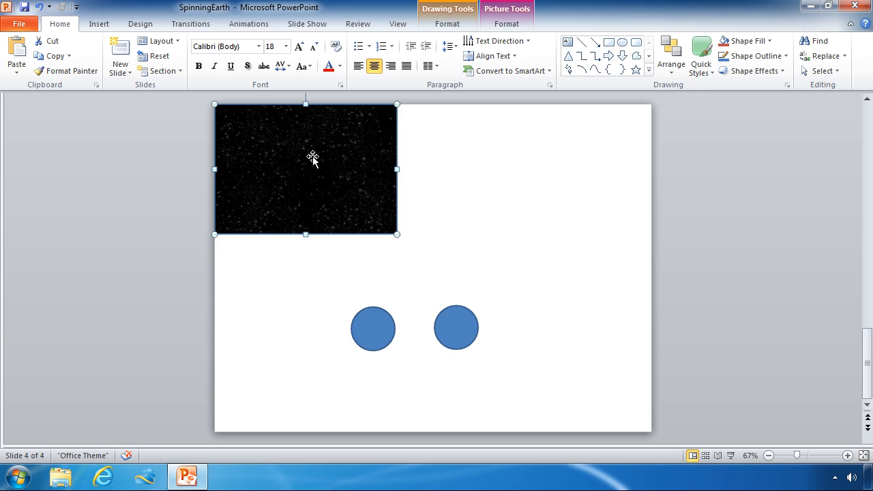
mouse_move(213, 221)
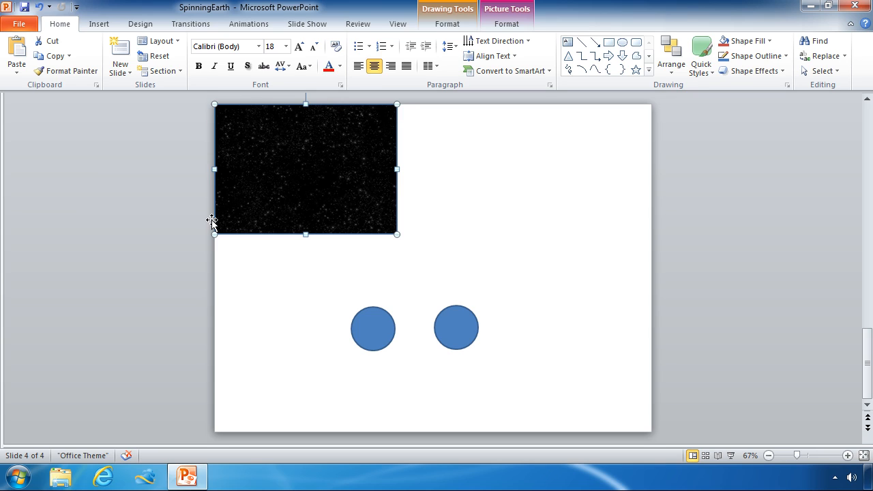
mouse_move(293, 239)
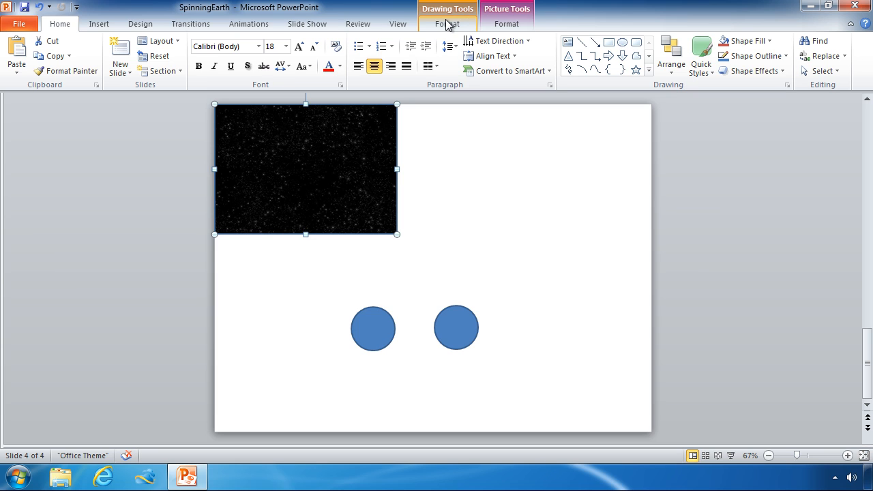
- Set the starry rectangle's Shape Outline to No Outline
left_click(448, 23)
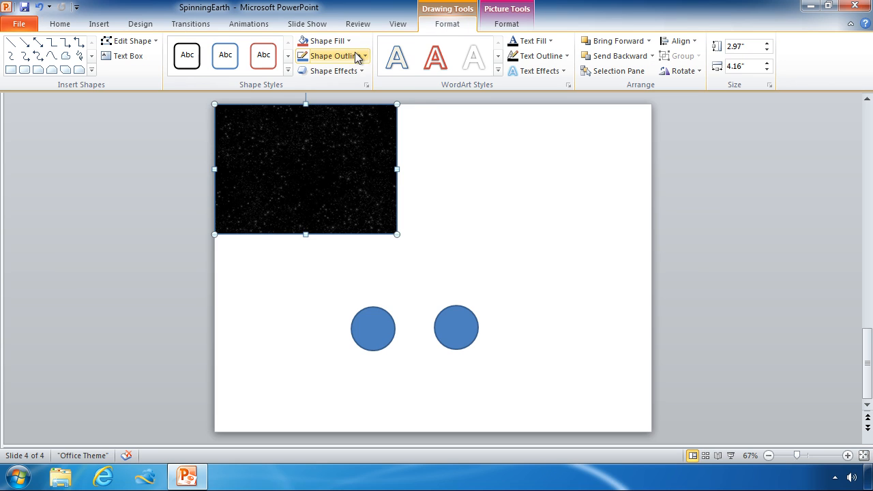
left_click(334, 55)
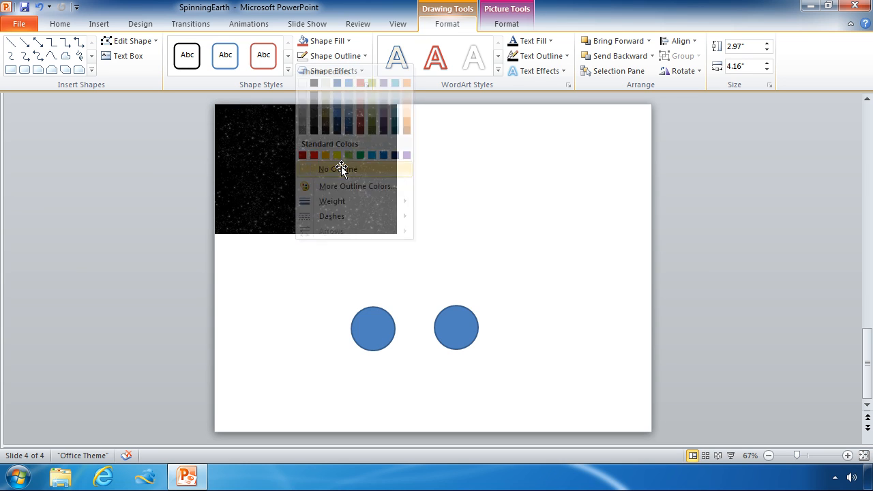
left_click(336, 169)
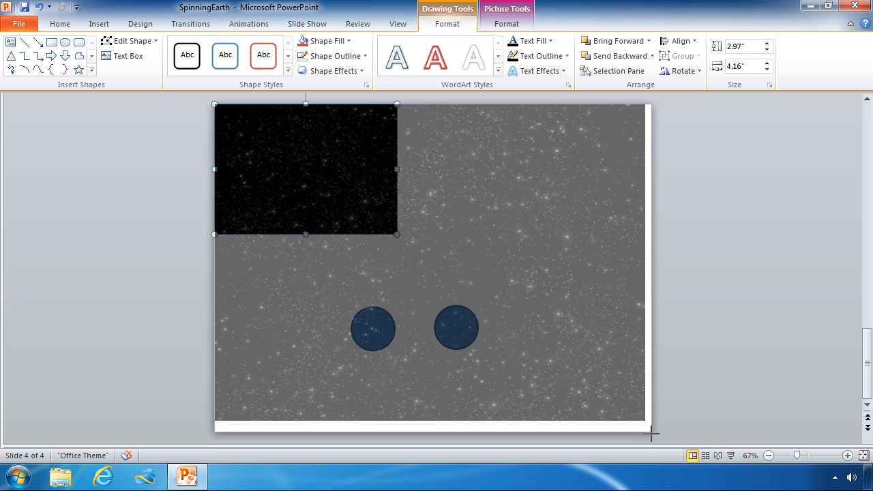
- Stretch the starry rectangle to cover the full 10 × 7.5 inch slide behind the circles
left_click_drag(398, 236, 651, 432)
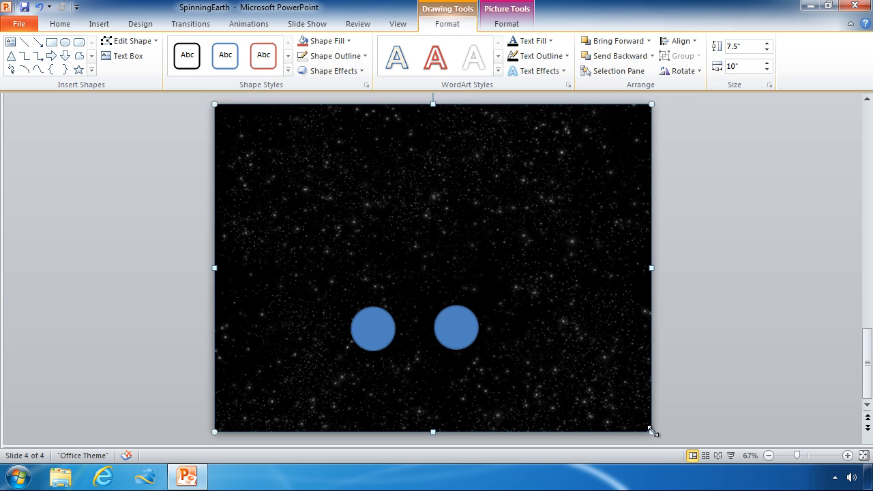
mouse_move(642, 401)
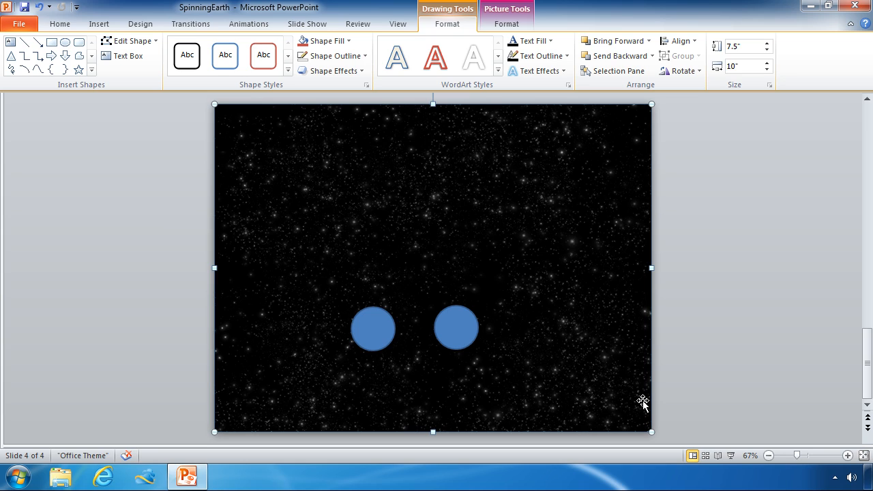
mouse_move(623, 407)
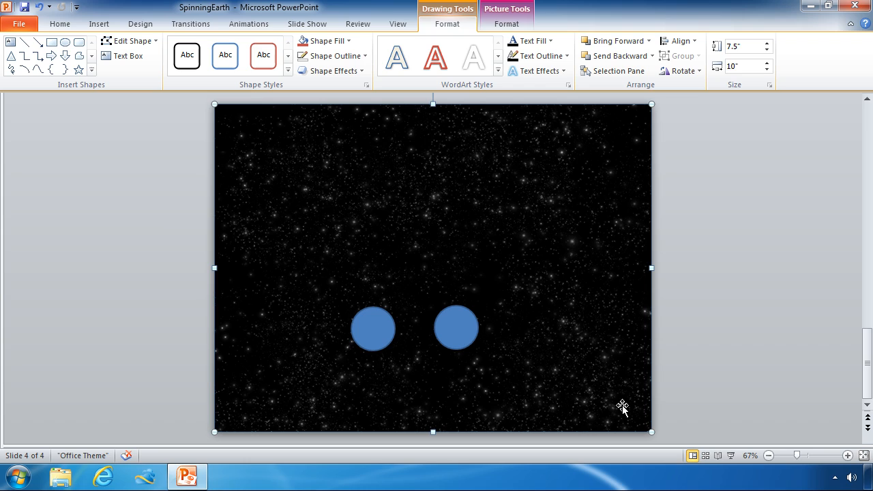
mouse_move(605, 411)
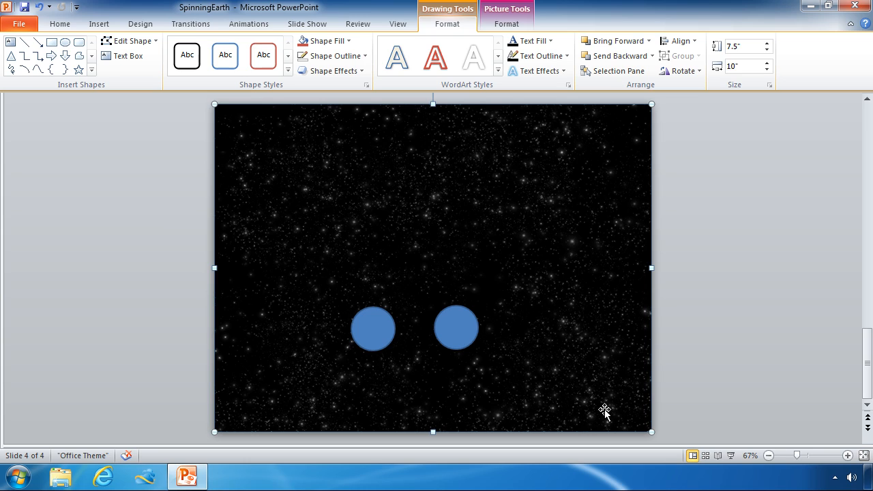
mouse_move(572, 417)
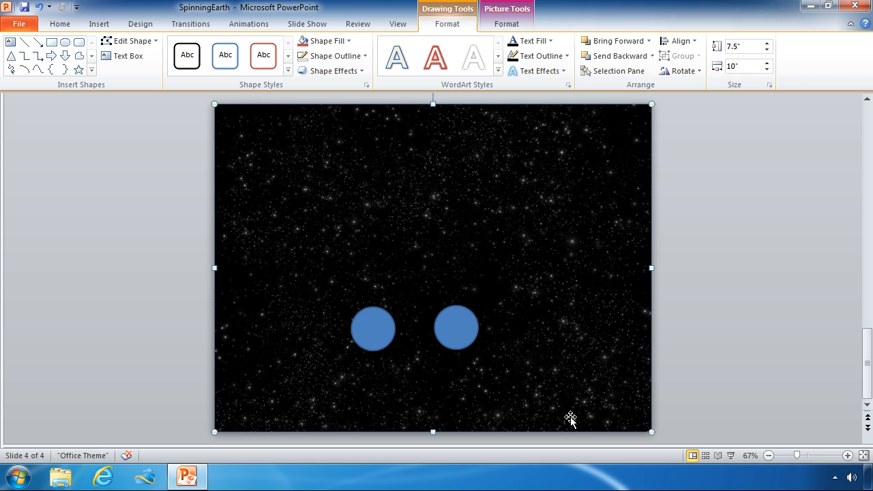
mouse_move(507, 23)
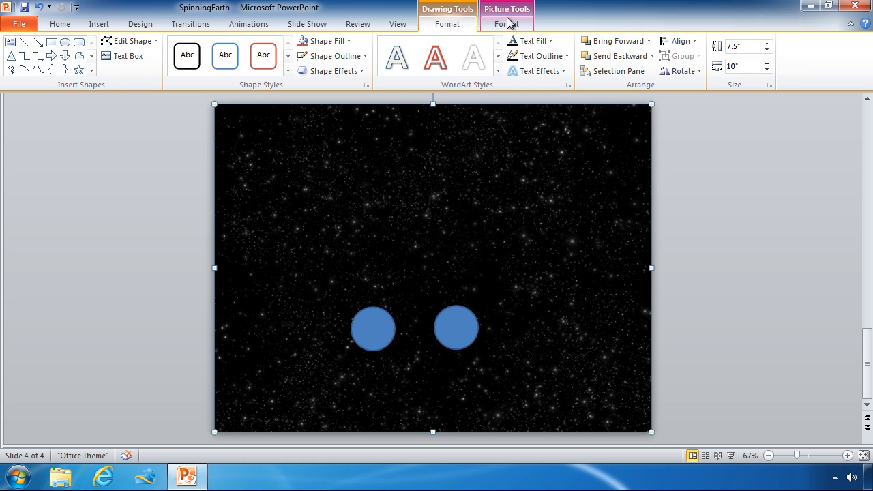
left_click(505, 23)
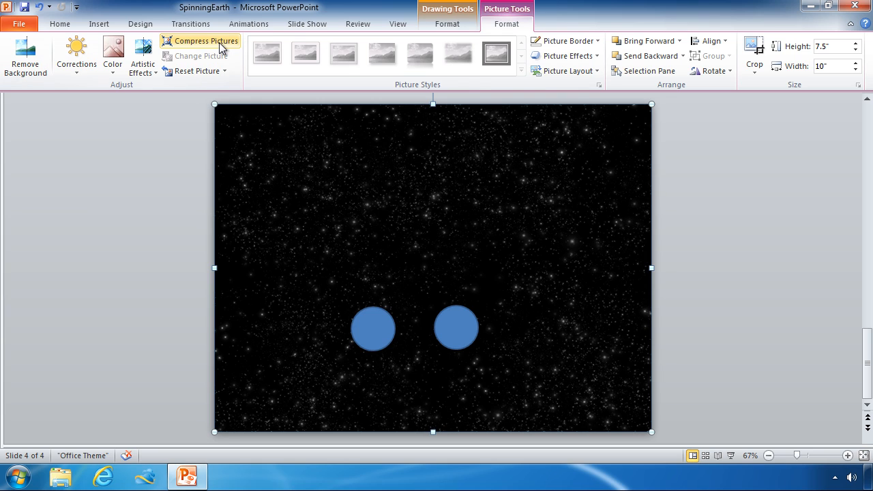
- Compress the starry picture to Screen (150 ppi) resolution
left_click(206, 41)
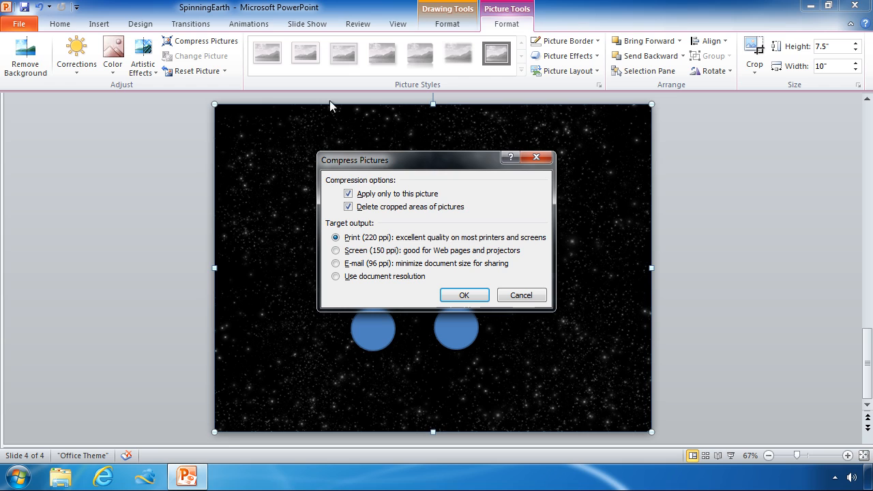
left_click(336, 250)
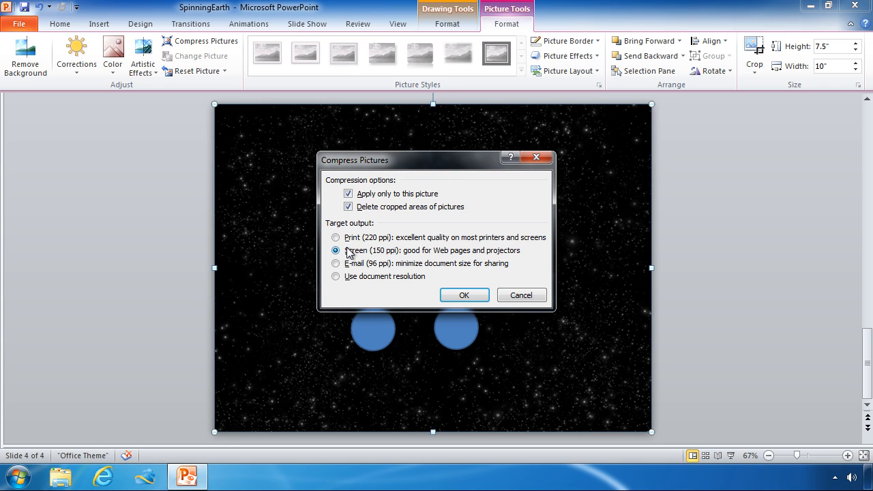
left_click(464, 295)
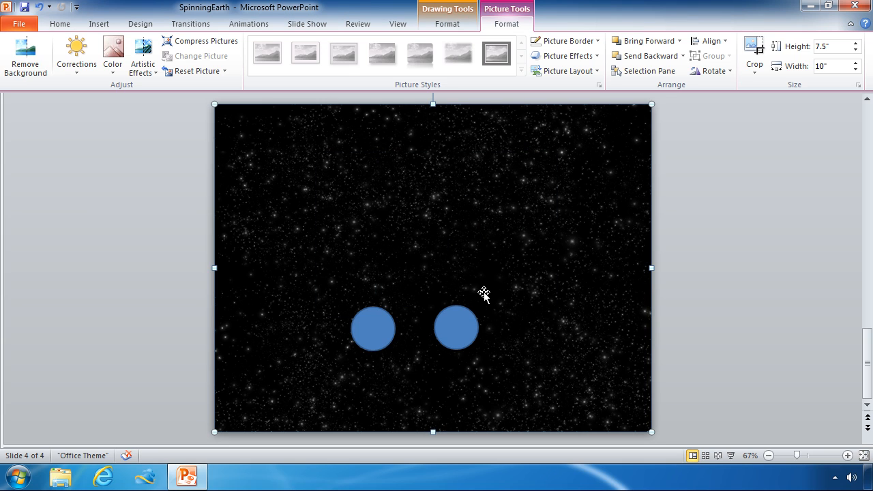
mouse_move(477, 291)
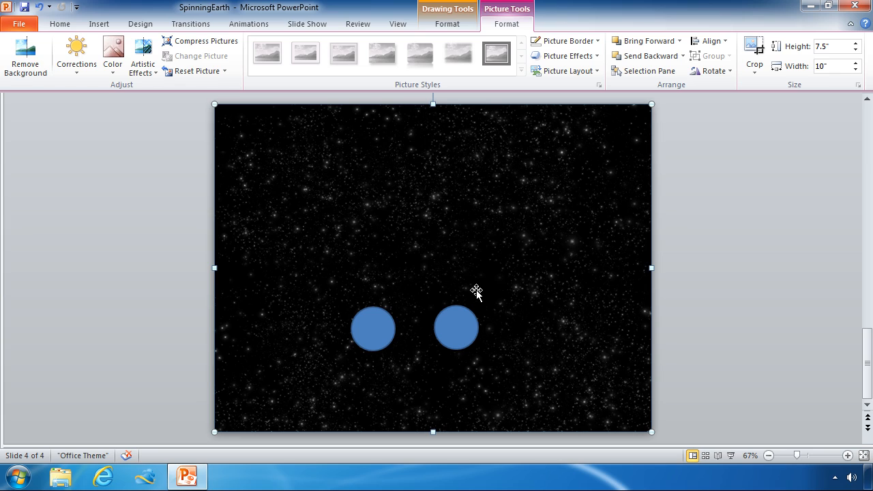
mouse_move(471, 293)
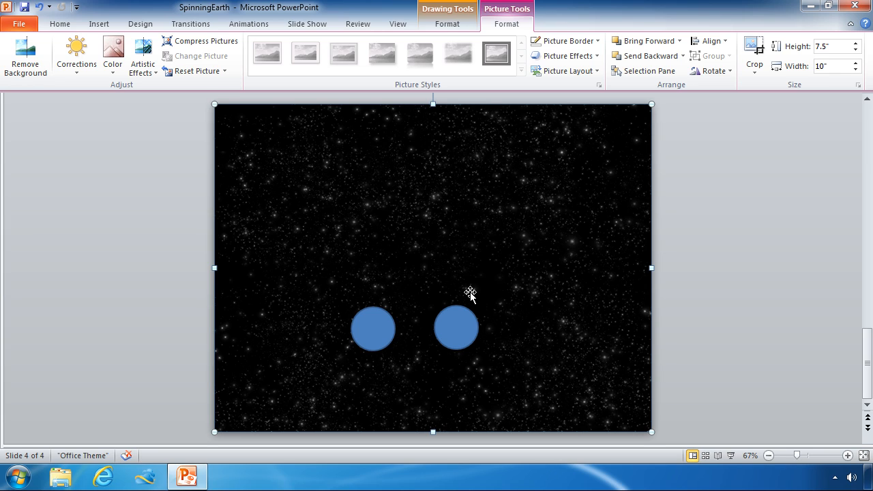
mouse_move(423, 303)
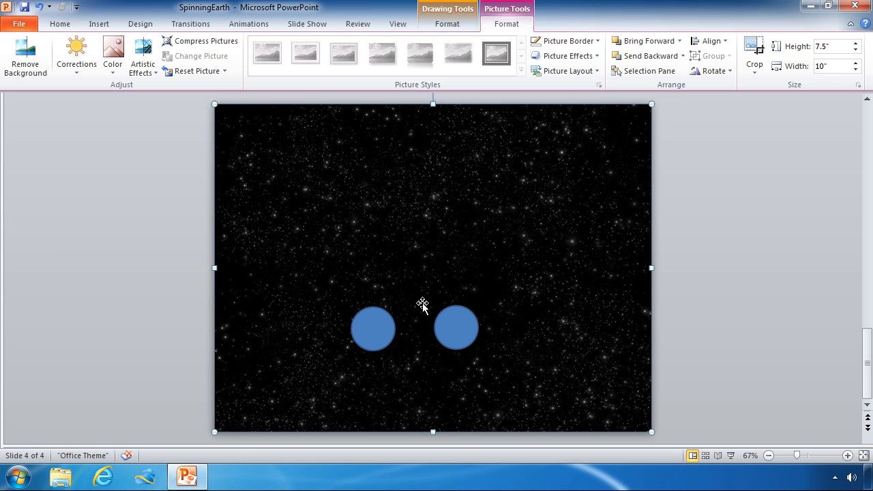
left_click(448, 24)
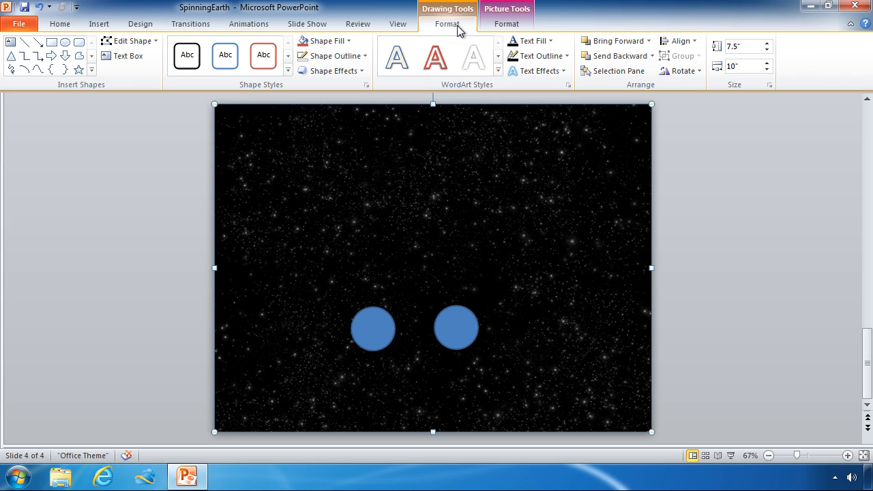